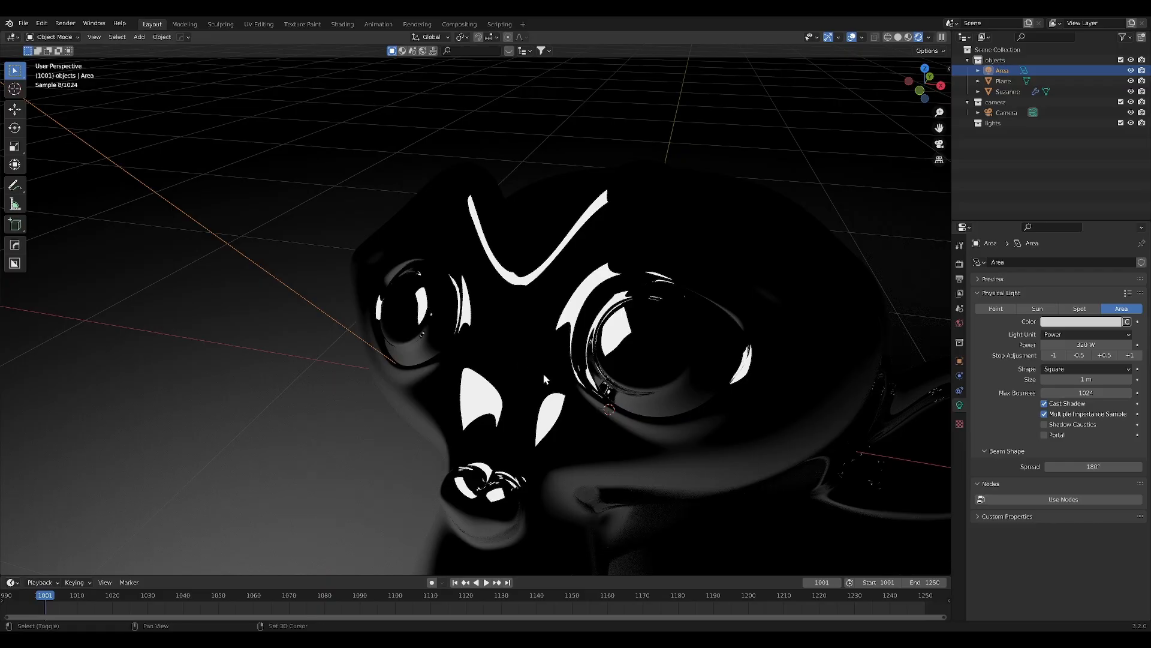
- Split a new editor area off the rendered viewport for node editing
left_click_drag(544, 379, 433, 365)
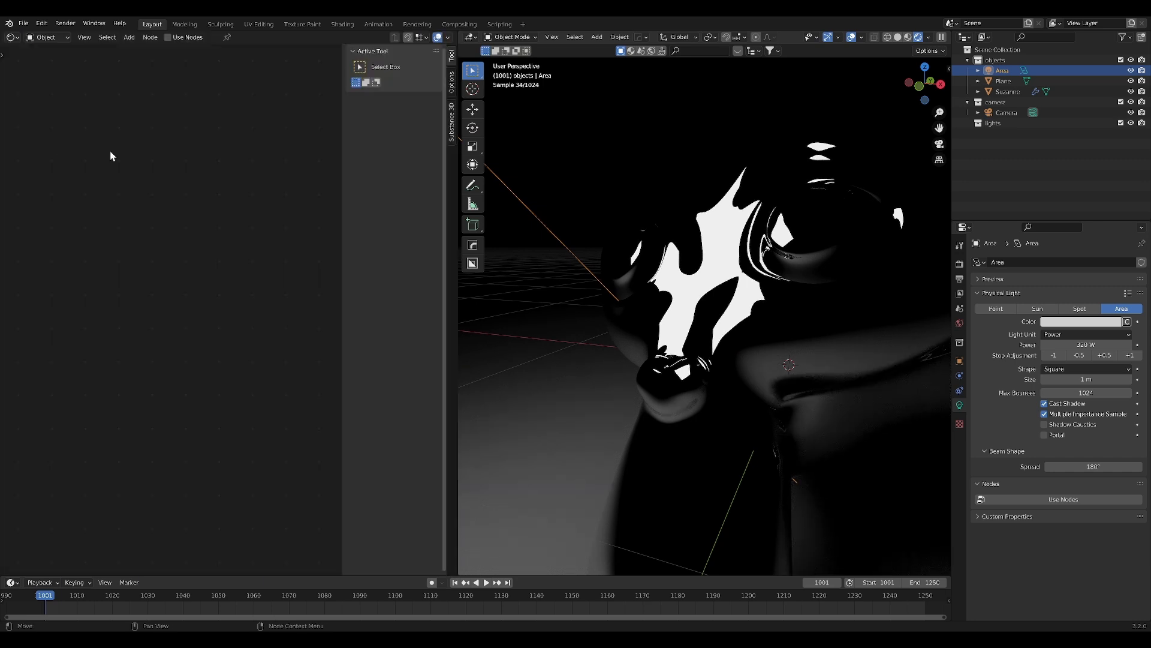
- Enable nodes on the Area light and place the Texture Coordinate node beside Mapping
left_click(167, 37)
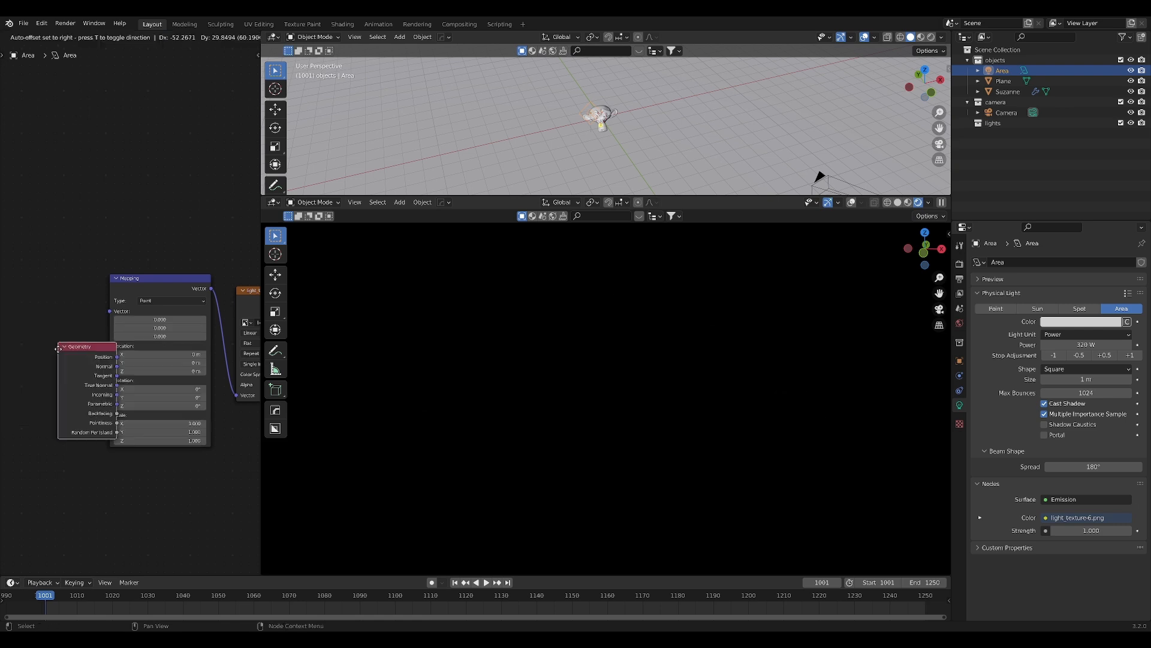
left_click_drag(79, 347, 48, 324)
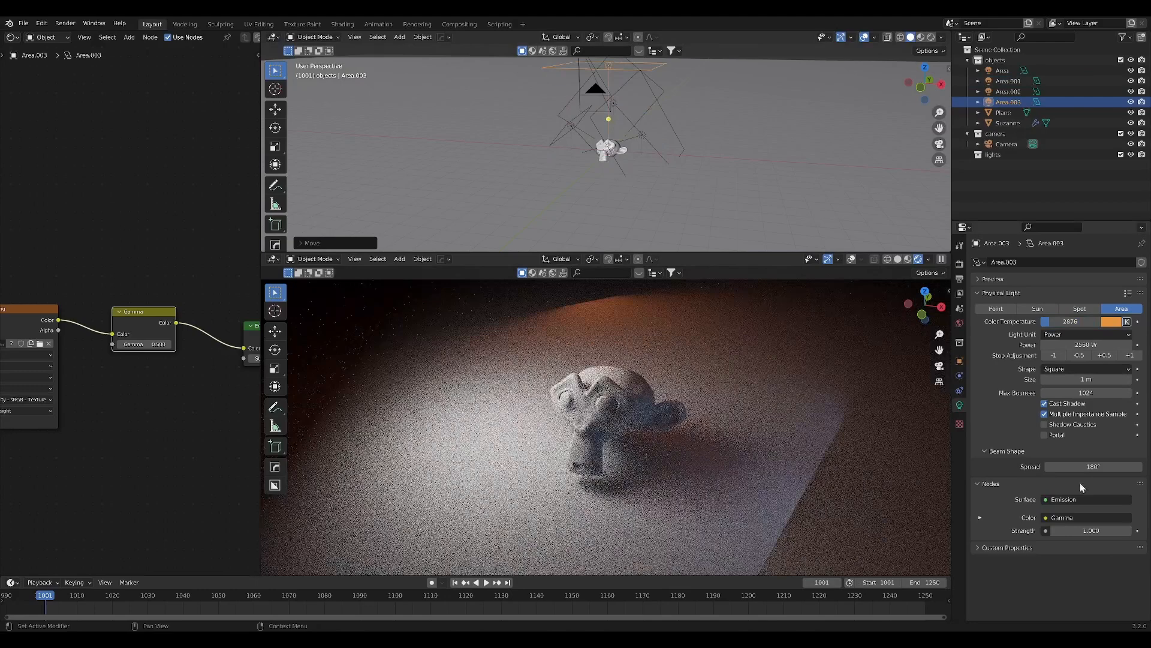
- Hide an extra area light in the Outliner so Area.003 projects alone
left_click(1086, 467)
type("1")
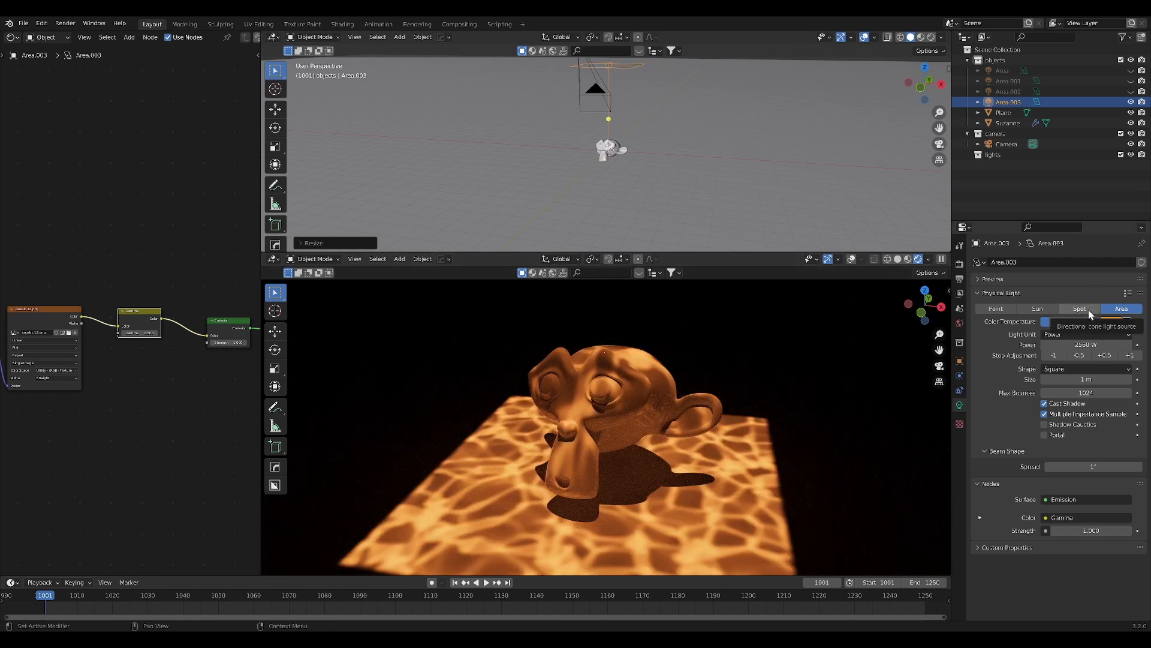
- Make the light a Spot with 45° size and raise its Power to 327680 W
left_click(1080, 308)
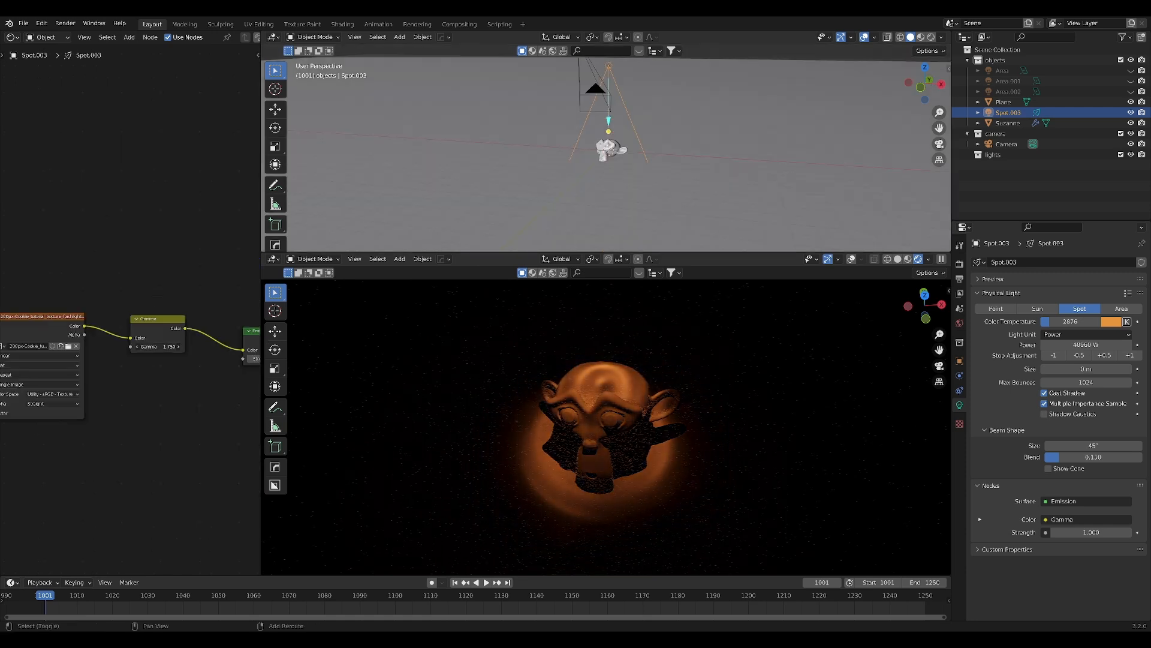
left_click(1130, 354)
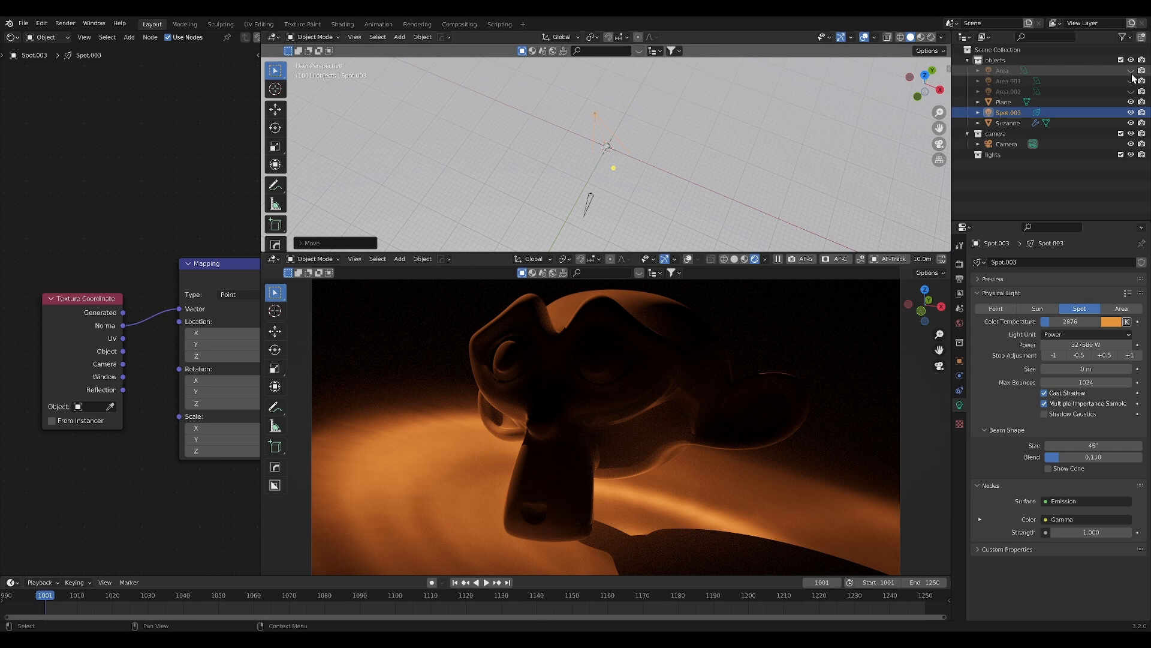
- Unhide the area lights and raise Suzanne's material Metallic to 0.540
left_click(1009, 122)
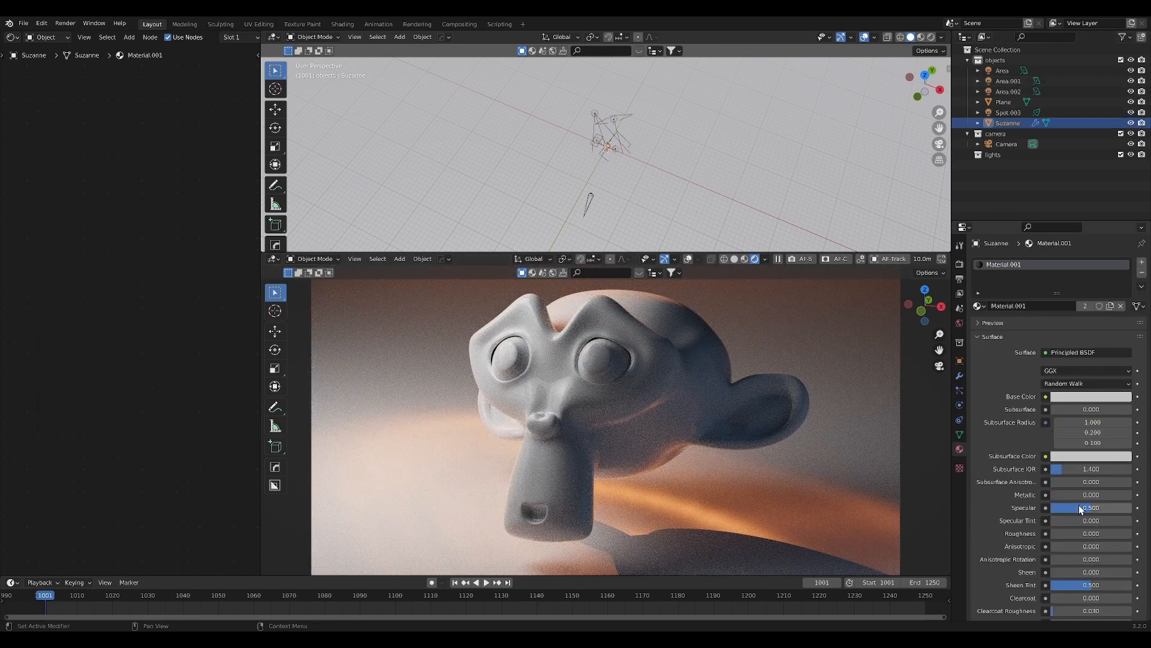
left_click_drag(1058, 494, 1094, 494)
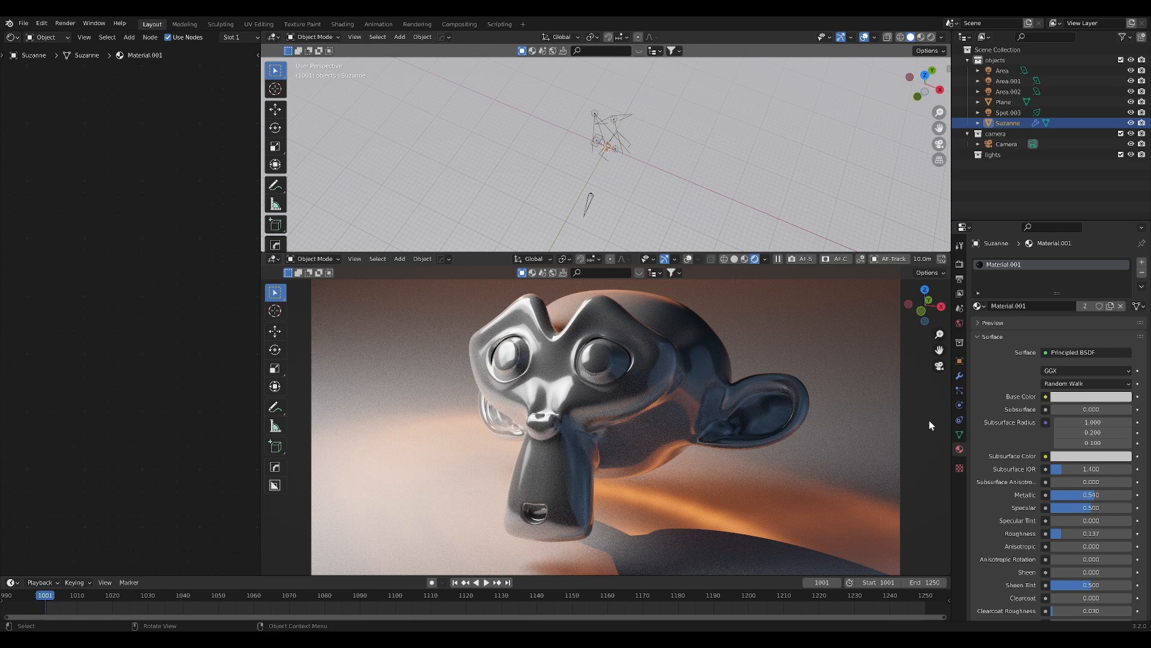
mouse_move(127, 115)
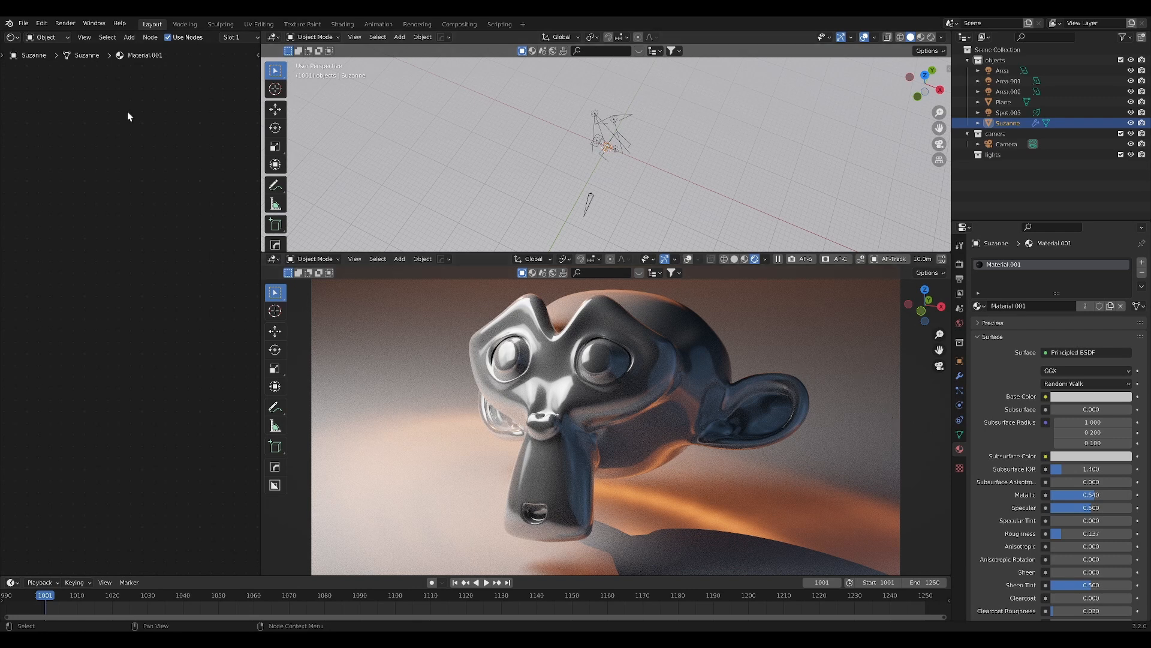